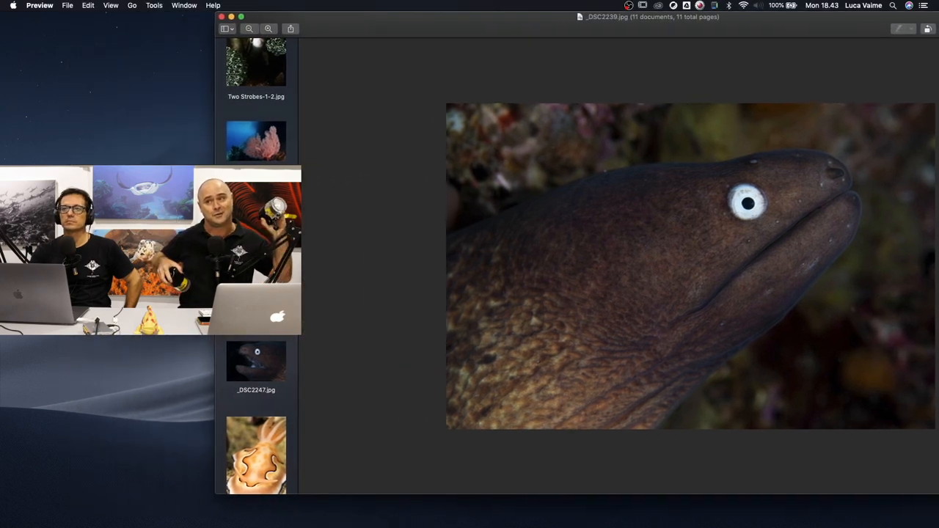
Show the open-mouthed moray eel photo _DSC2247.jpg from the sidebar.
{"action": "left_click", "coordinate": [255, 359]}
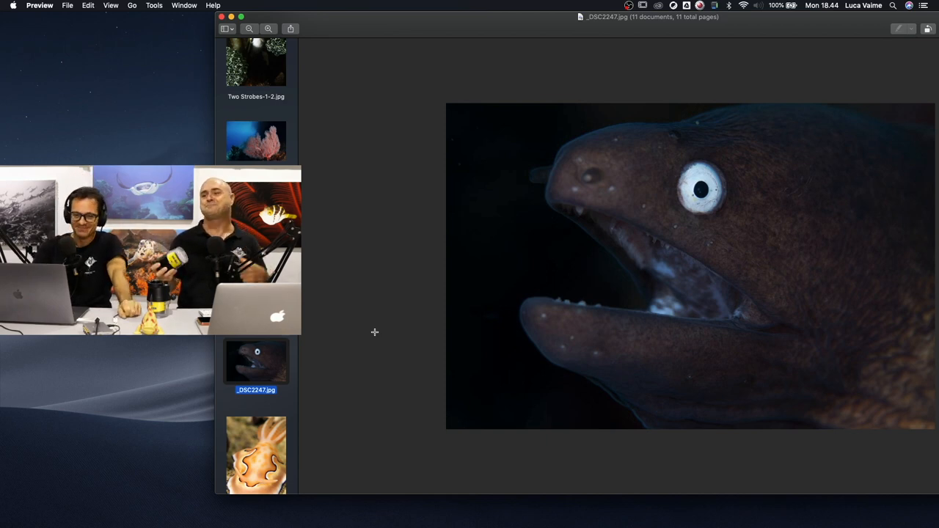
{"action": "mouse_move", "coordinate": [693, 258]}
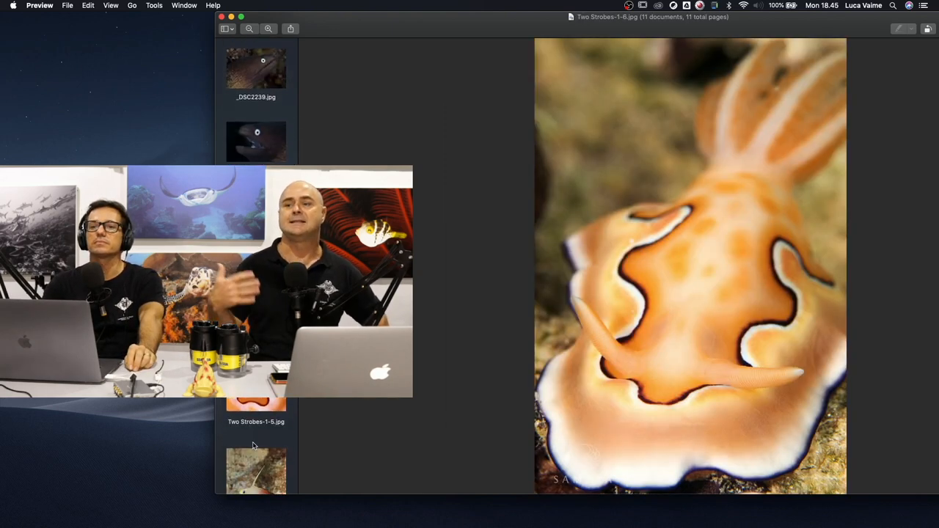
Scroll the sidebar to reach the Two Strobes-1-4.jpg fire goby photo.
{"action": "scroll", "scroll_direction": "down", "scroll_amount": 3}
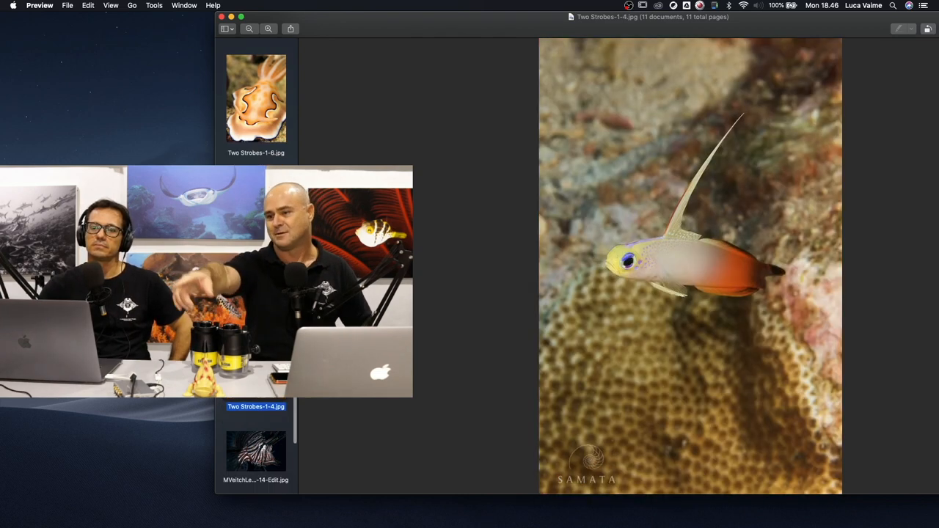
Show the striped lionfish close-up from the sidebar thumbnails.
{"action": "left_click", "coordinate": [256, 440]}
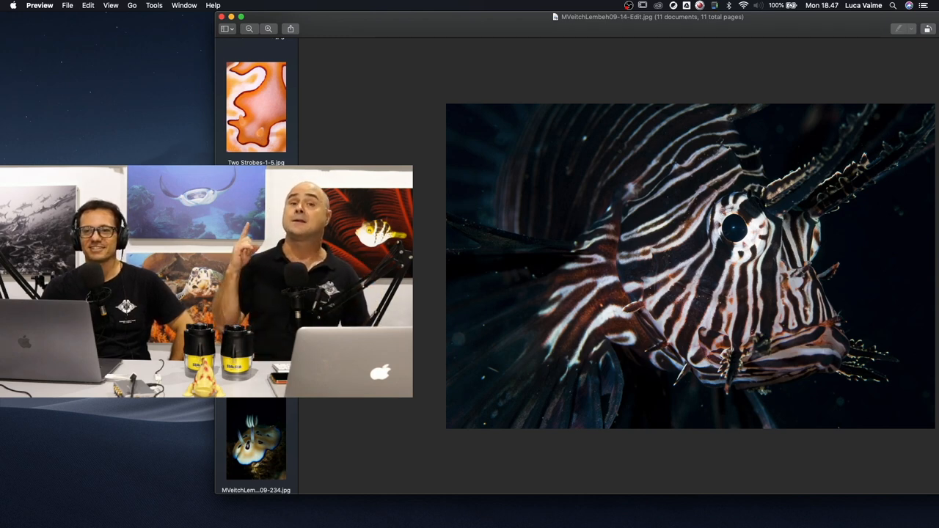
{"action": "scroll", "scroll_direction": "down", "scroll_amount": 3}
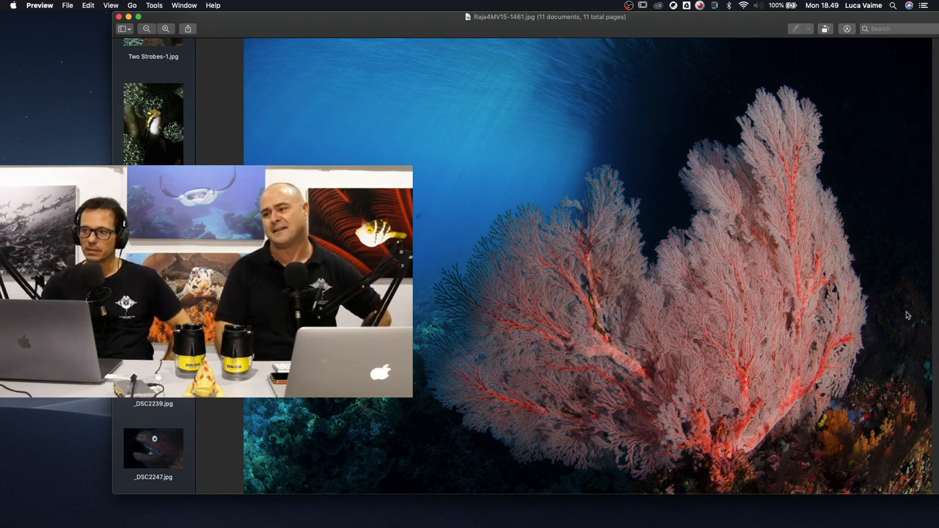
{"action": "mouse_move", "coordinate": [499, 307]}
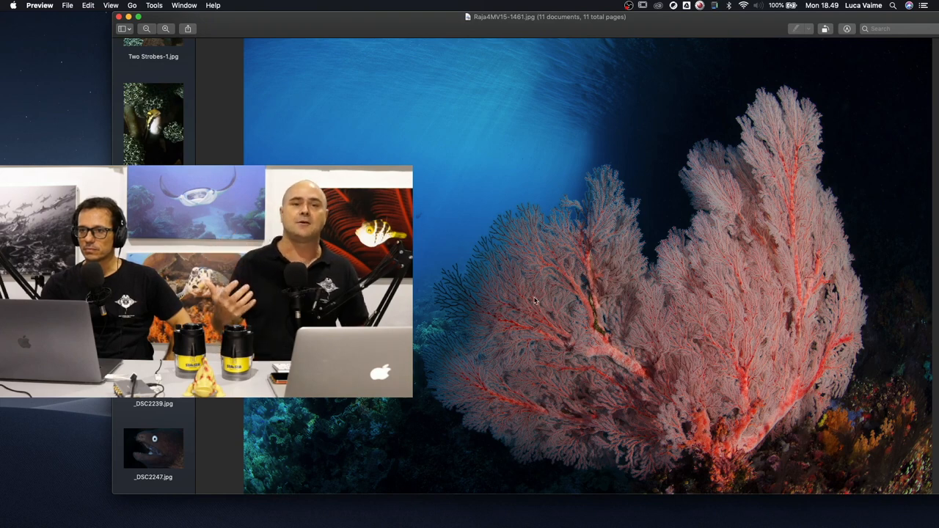
{"action": "mouse_move", "coordinate": [844, 468]}
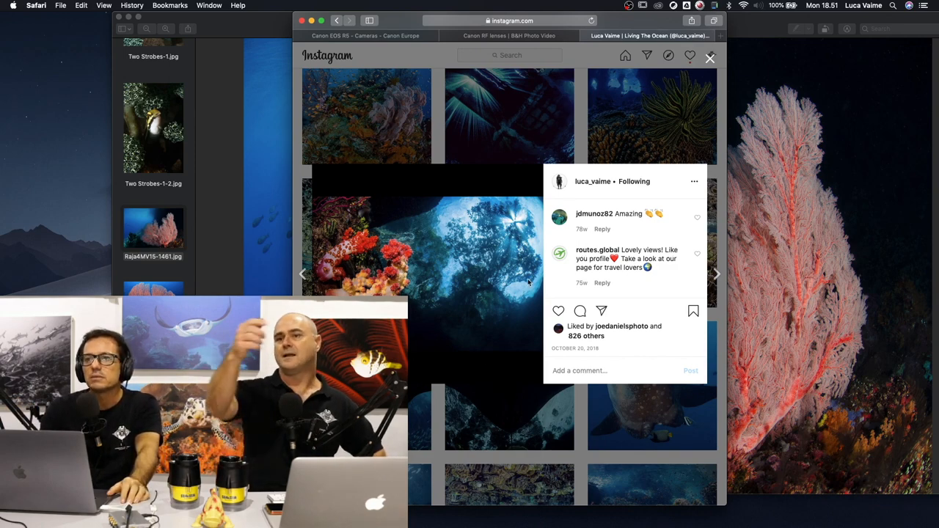
Advance to the next Instagram post, the yellow crinoid wide-angle reef photo.
{"action": "left_click", "coordinate": [711, 57]}
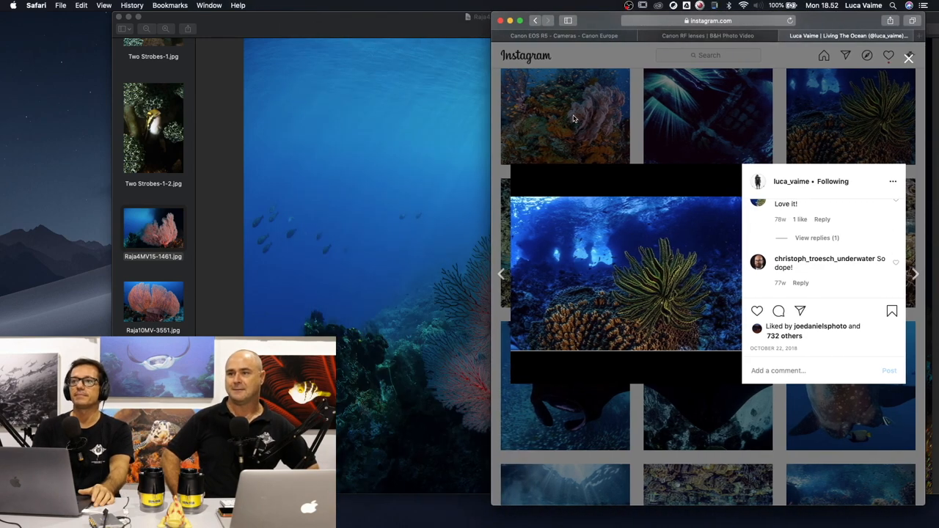
Advance to the next Instagram post with orange soft corals and schooling fish.
{"action": "left_click", "coordinate": [909, 59]}
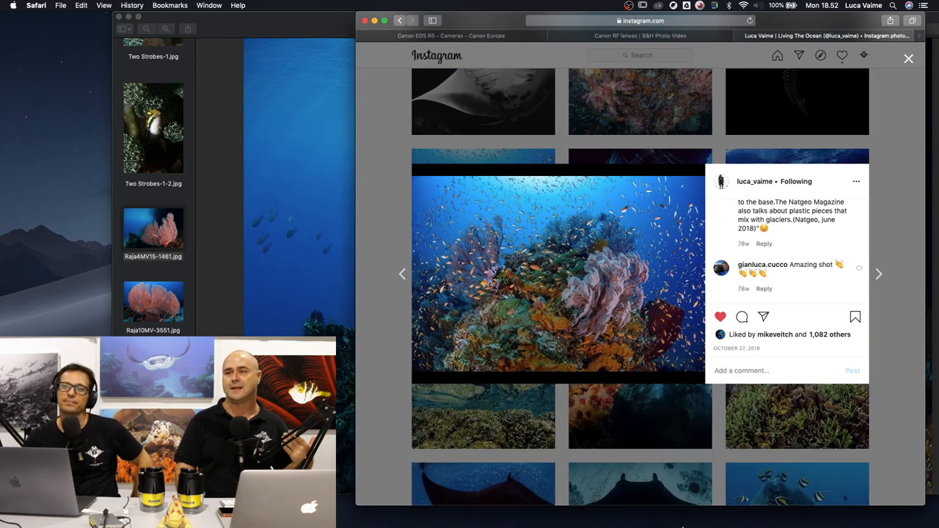
{"action": "mouse_move", "coordinate": [895, 478]}
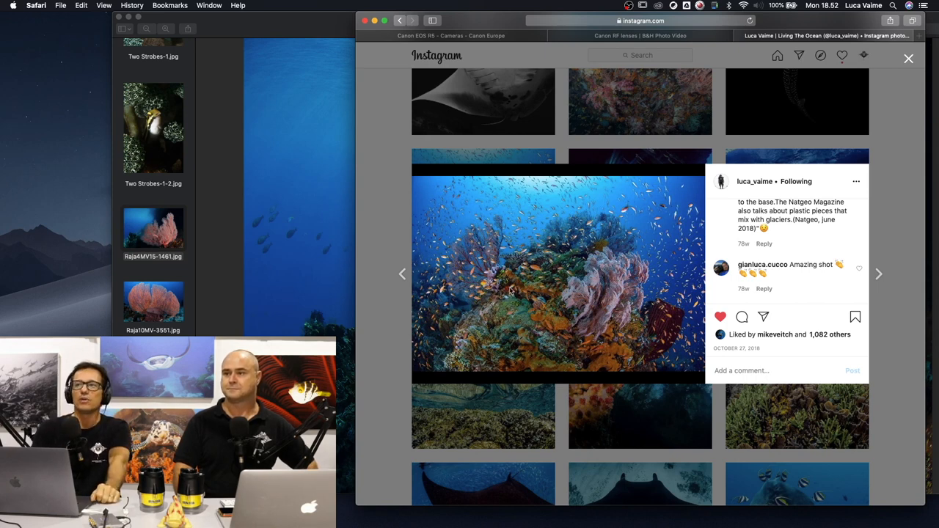
{"action": "mouse_move", "coordinate": [452, 255]}
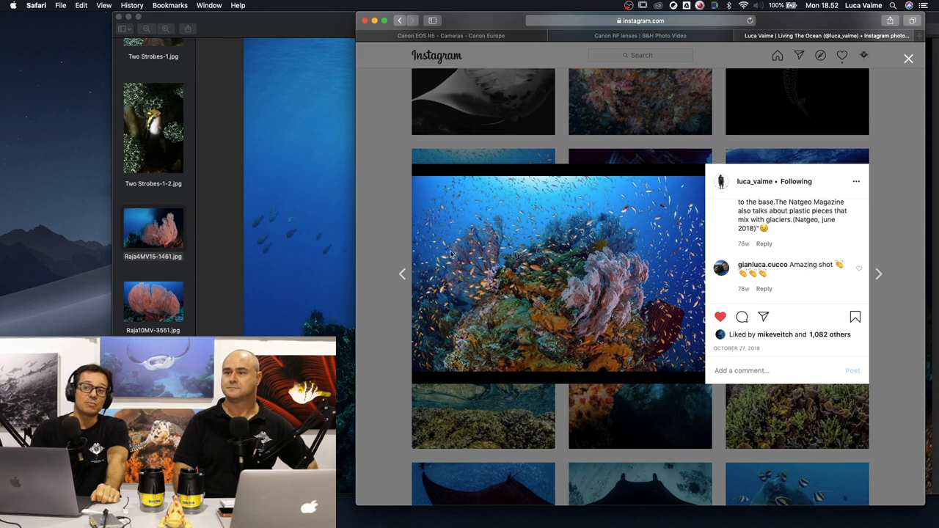
{"action": "mouse_move", "coordinate": [444, 275]}
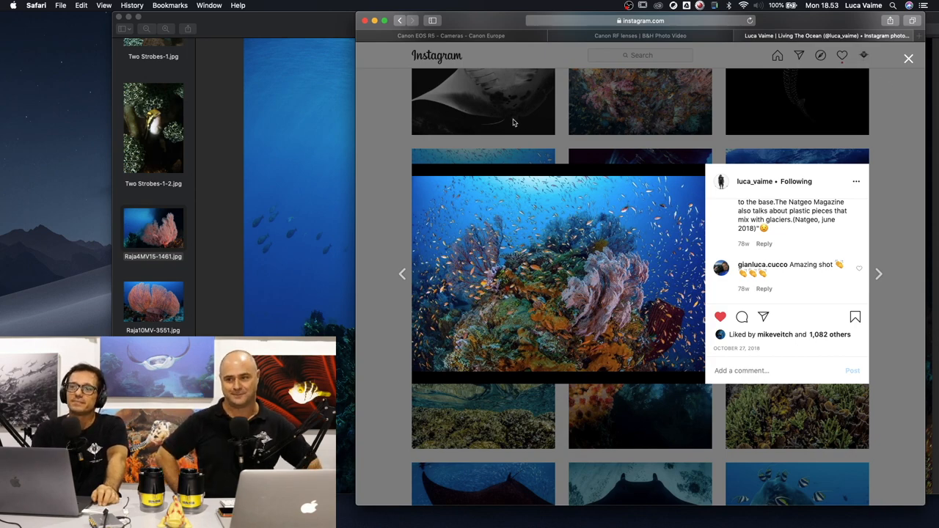
{"action": "left_click", "coordinate": [878, 275]}
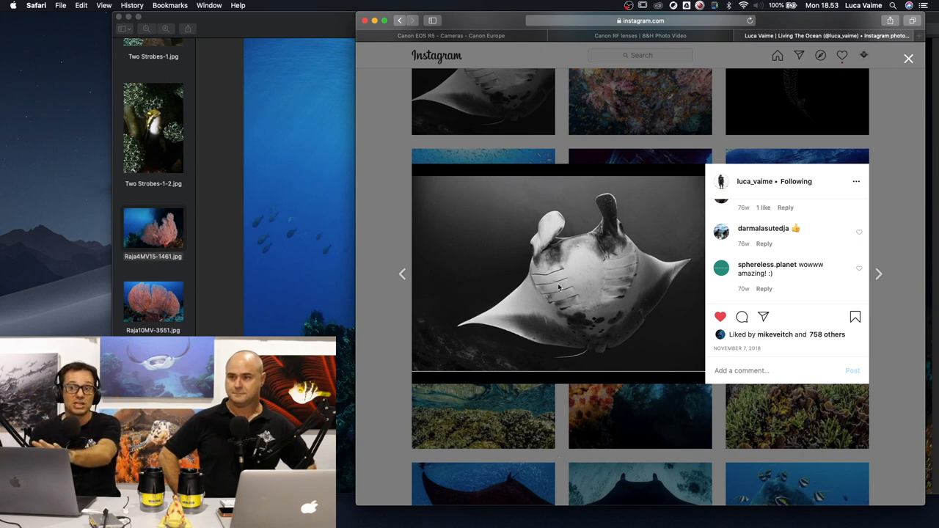
{"action": "mouse_move", "coordinate": [536, 353]}
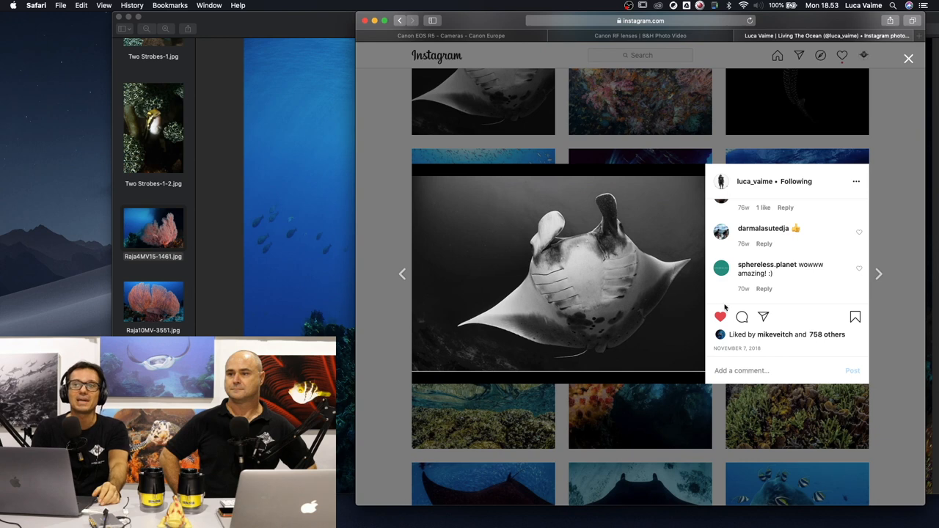
{"action": "mouse_move", "coordinate": [676, 354]}
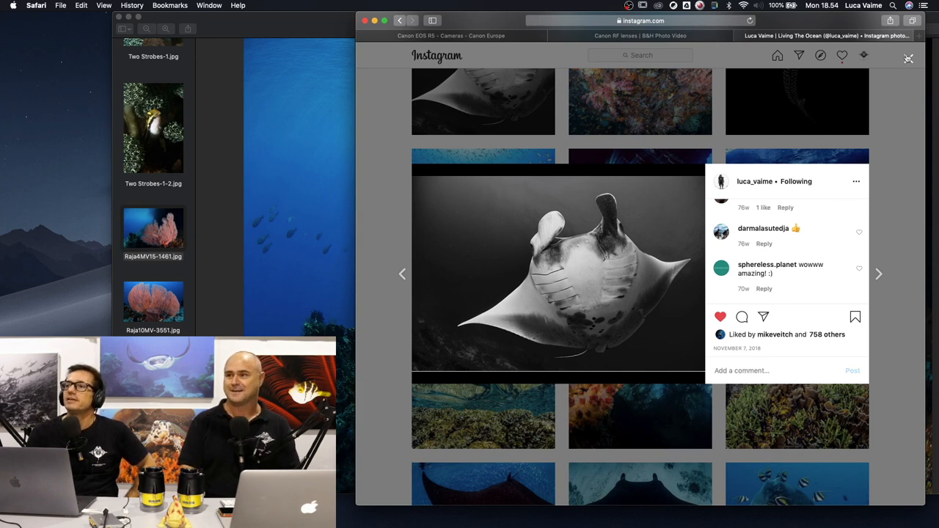
Show the pink sea fan reef post from the Instagram profile grid.
{"action": "left_click", "coordinate": [879, 274]}
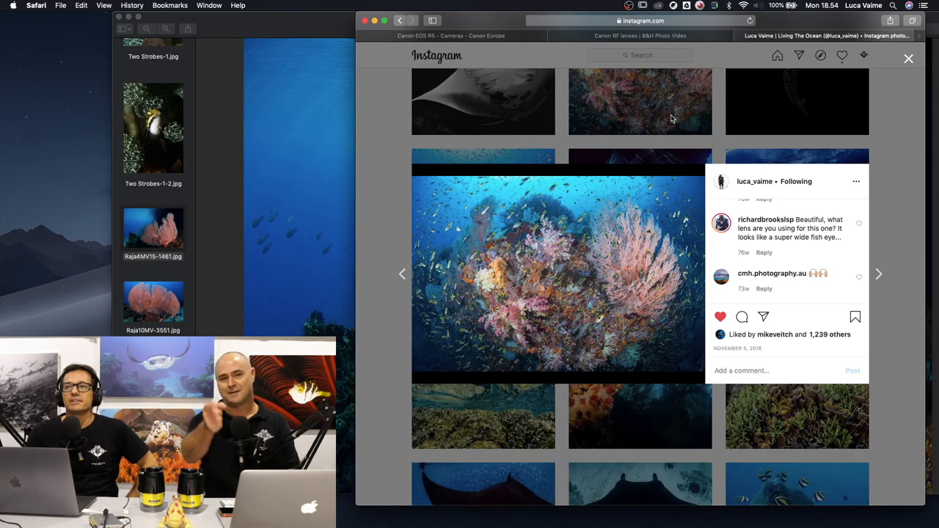